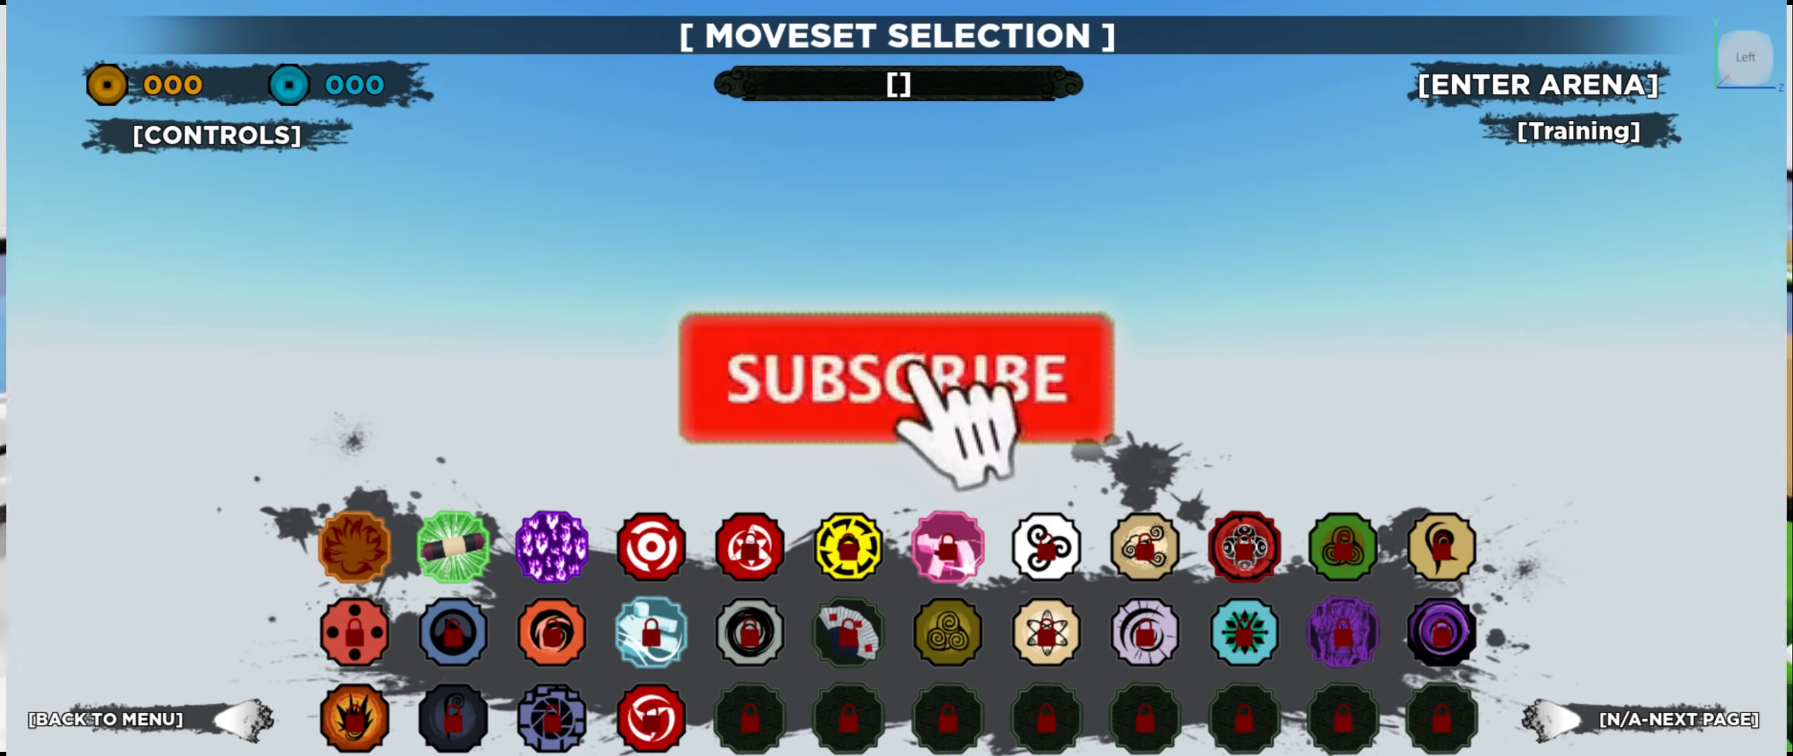
click(895, 377)
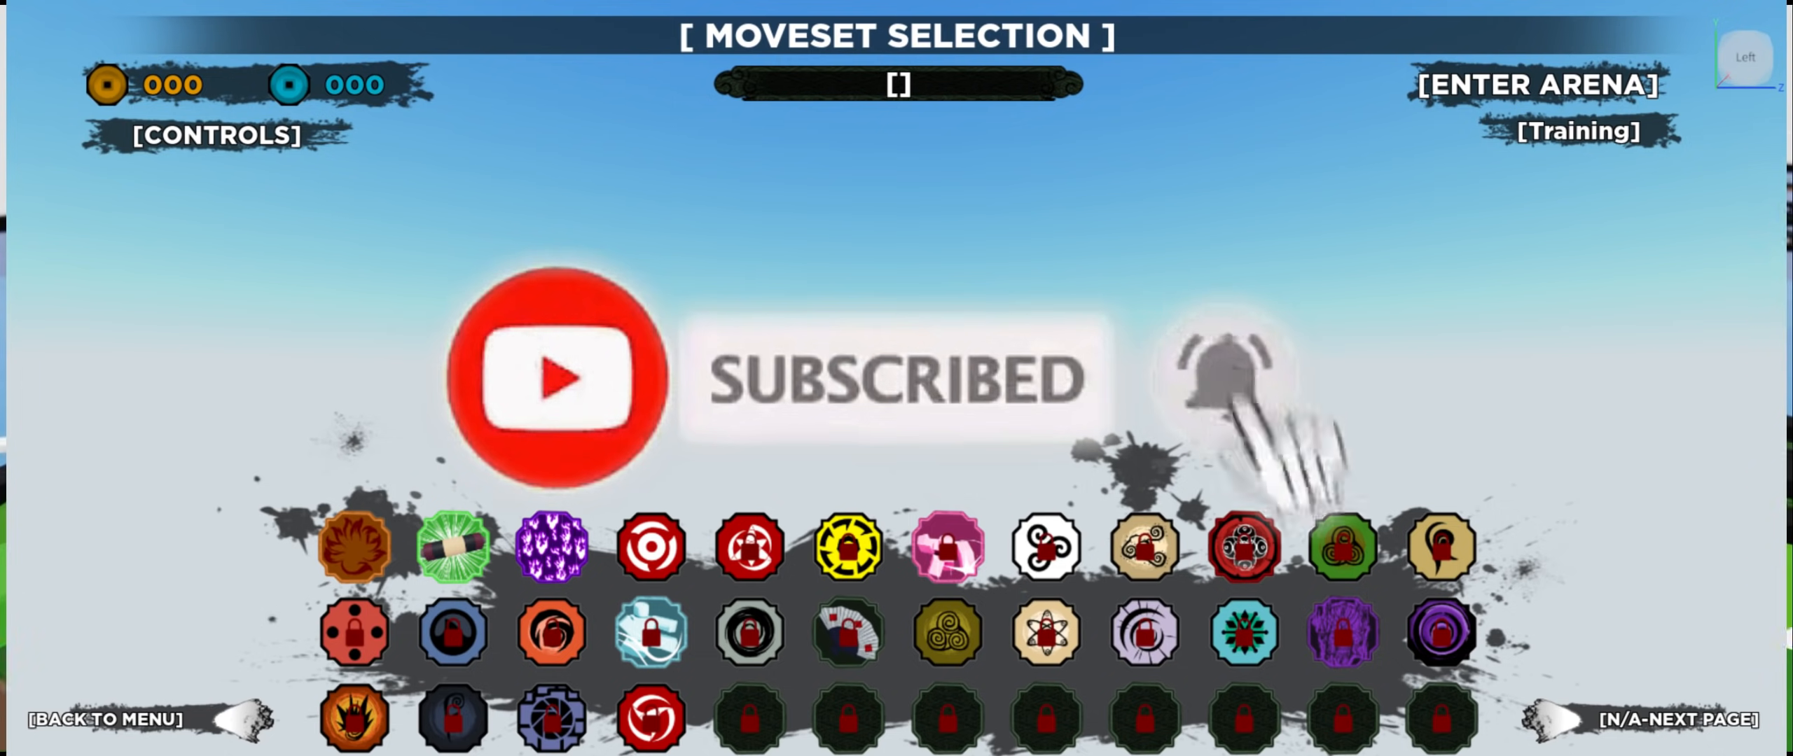